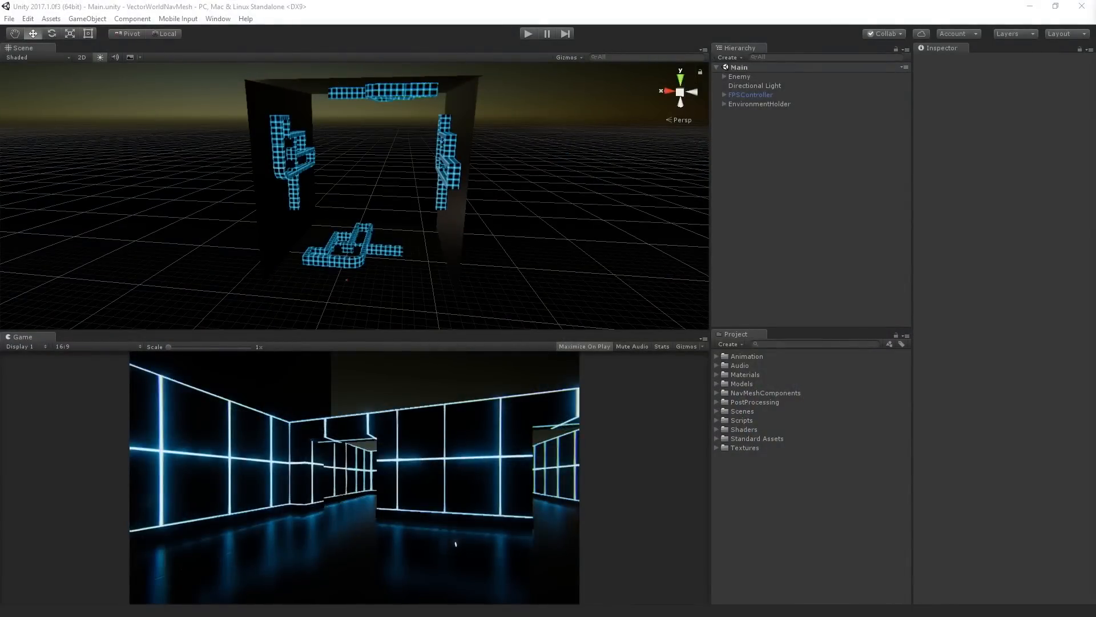
mouse_move(571, 212)
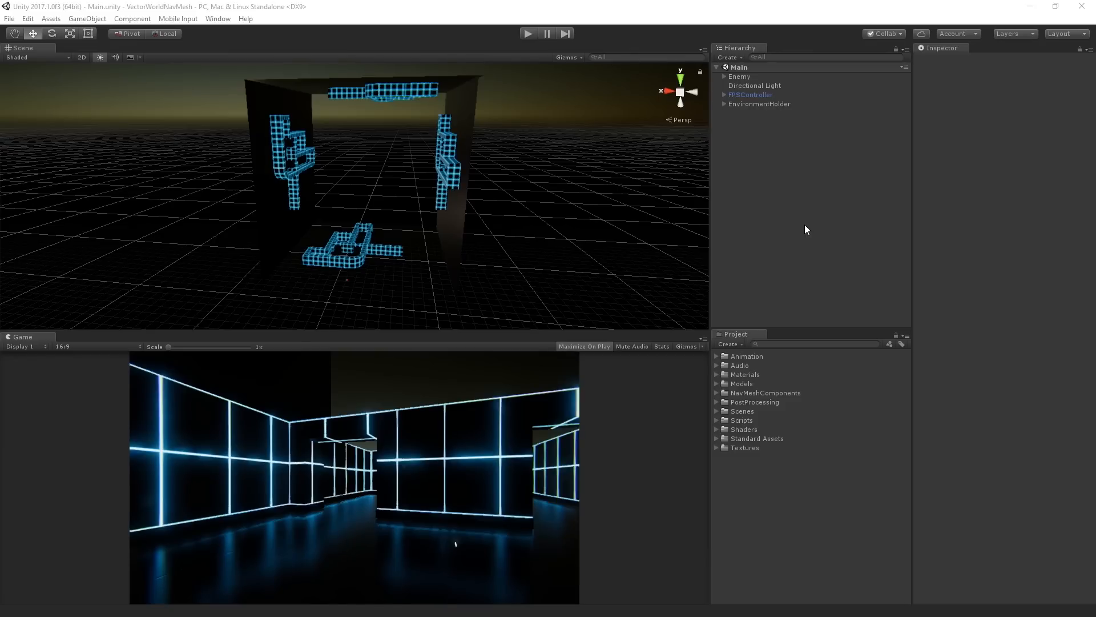
mouse_move(755, 96)
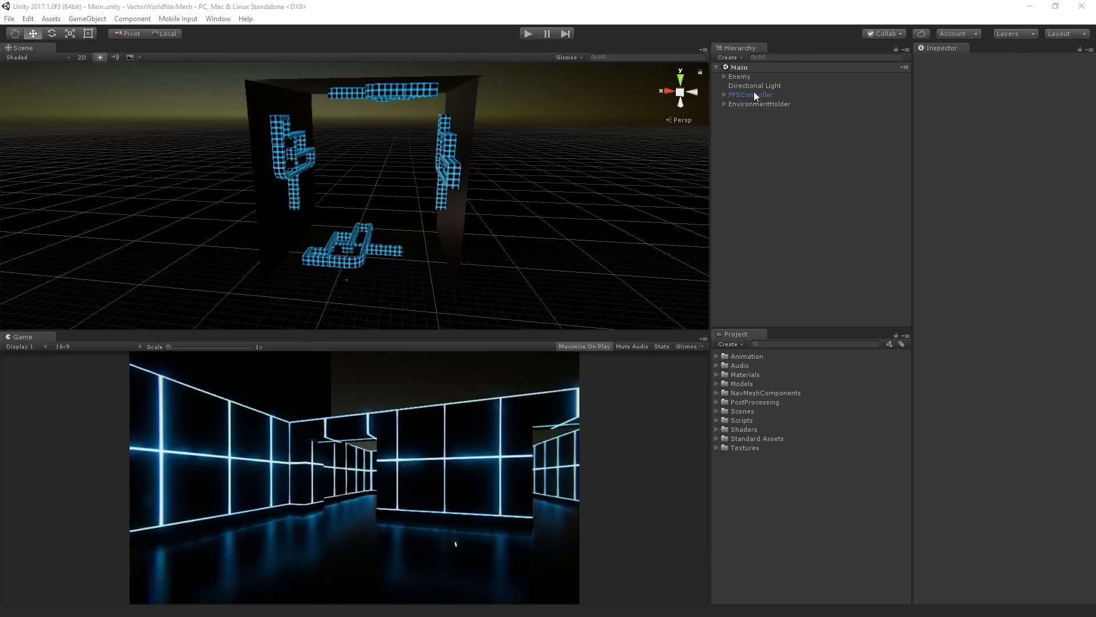
- Inspect the Enemy's Nav Mesh Agent settings, then select EnvironmentHolder to view its Bake All Surfaces script
left_click(739, 77)
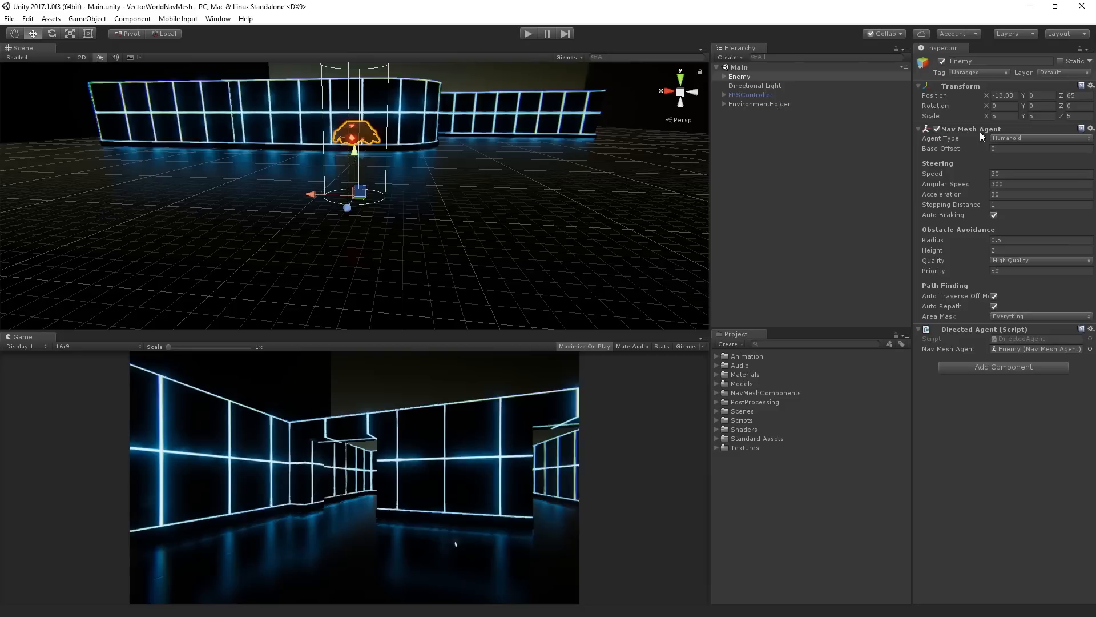
mouse_move(974, 253)
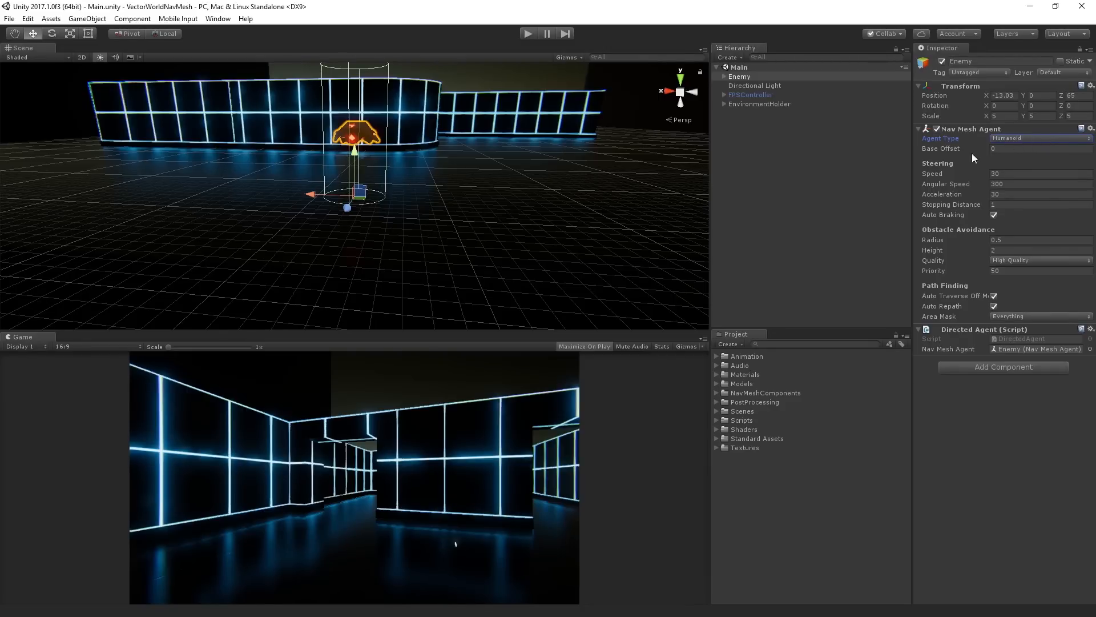
mouse_move(974, 195)
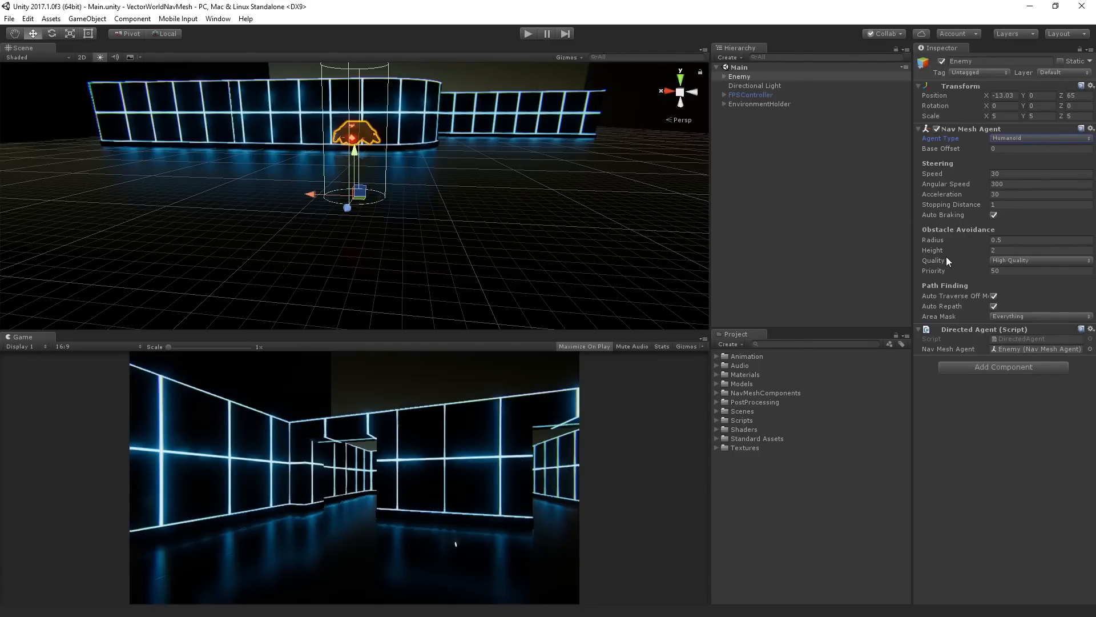
mouse_move(992, 286)
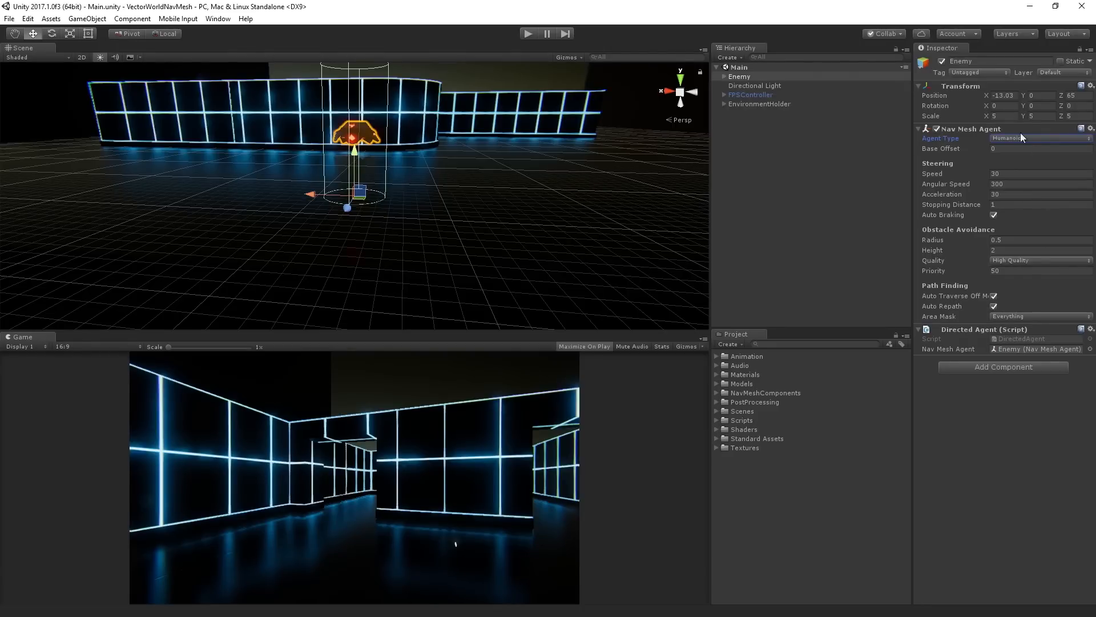
mouse_move(982, 304)
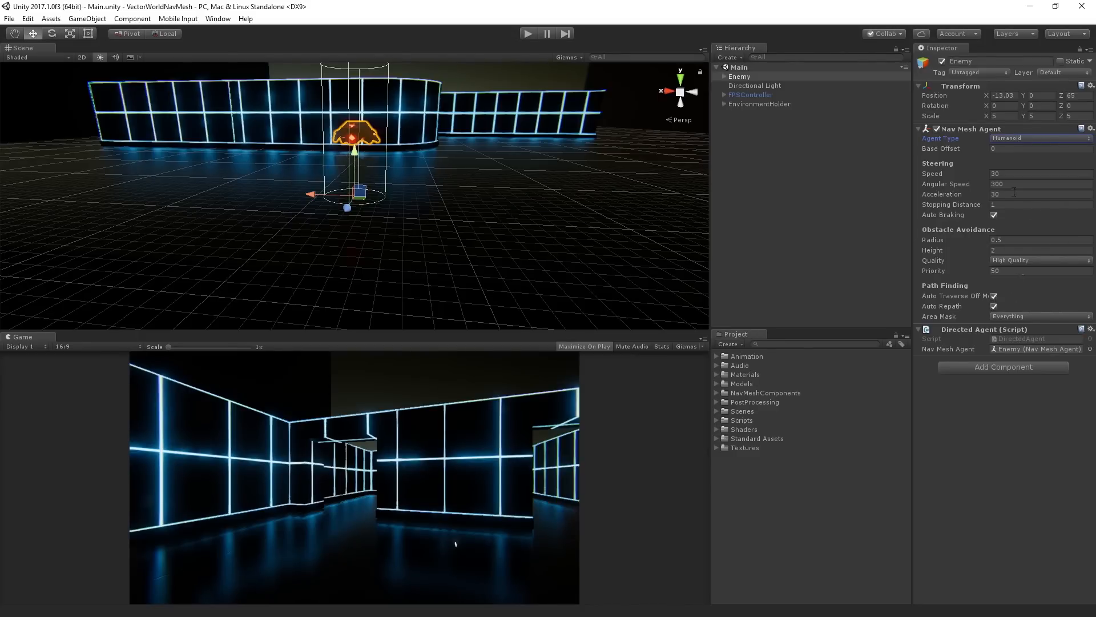
mouse_move(1021, 218)
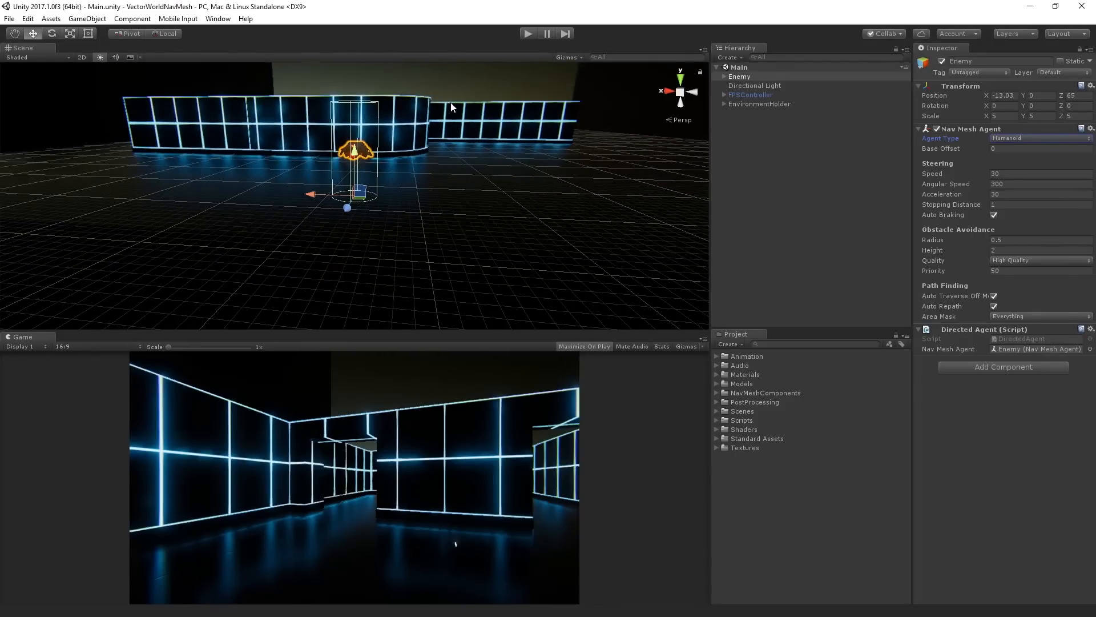
mouse_move(971, 340)
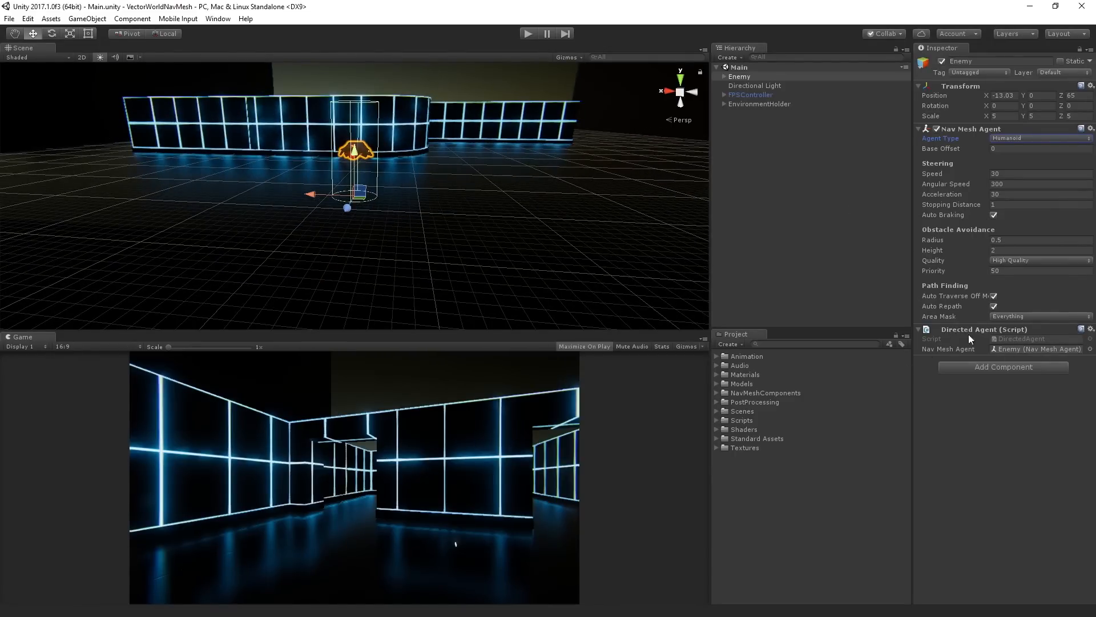
mouse_move(975, 359)
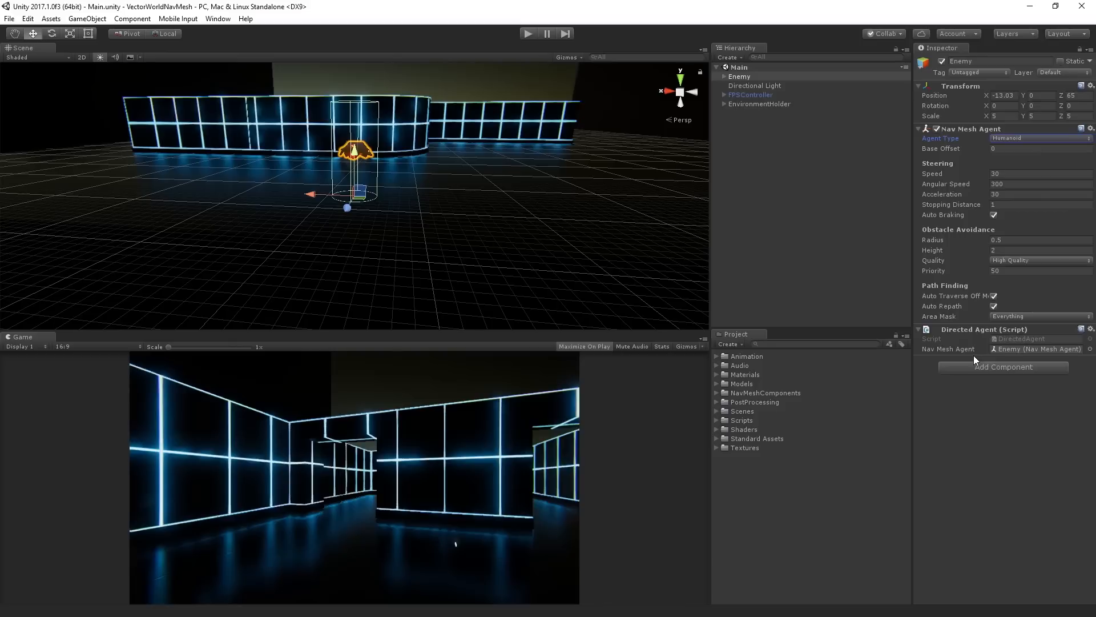
mouse_move(986, 363)
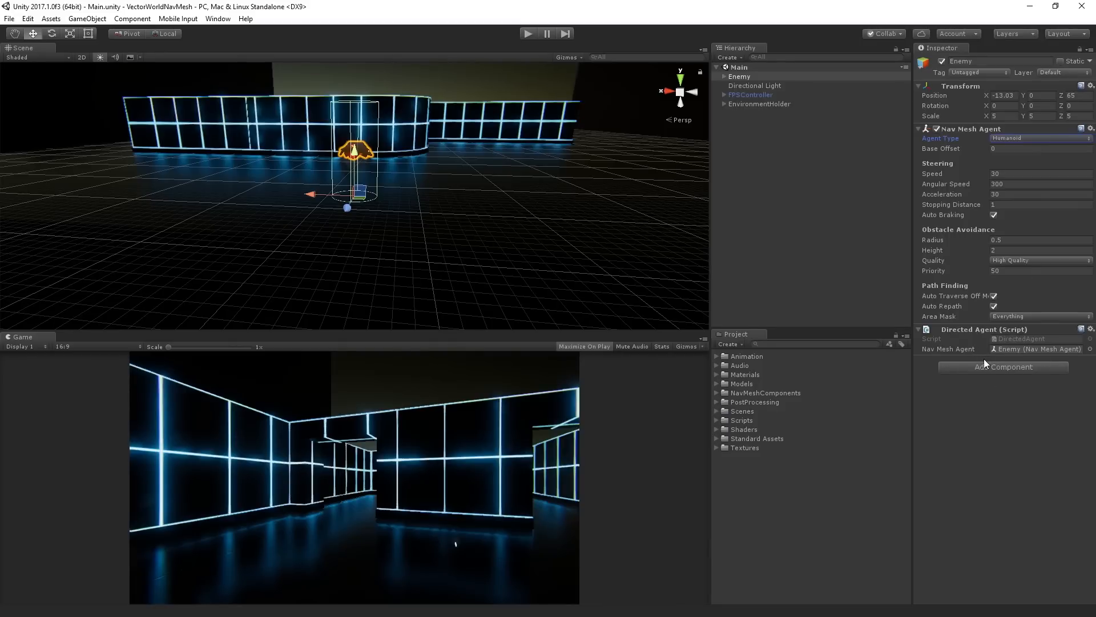
mouse_move(547, 152)
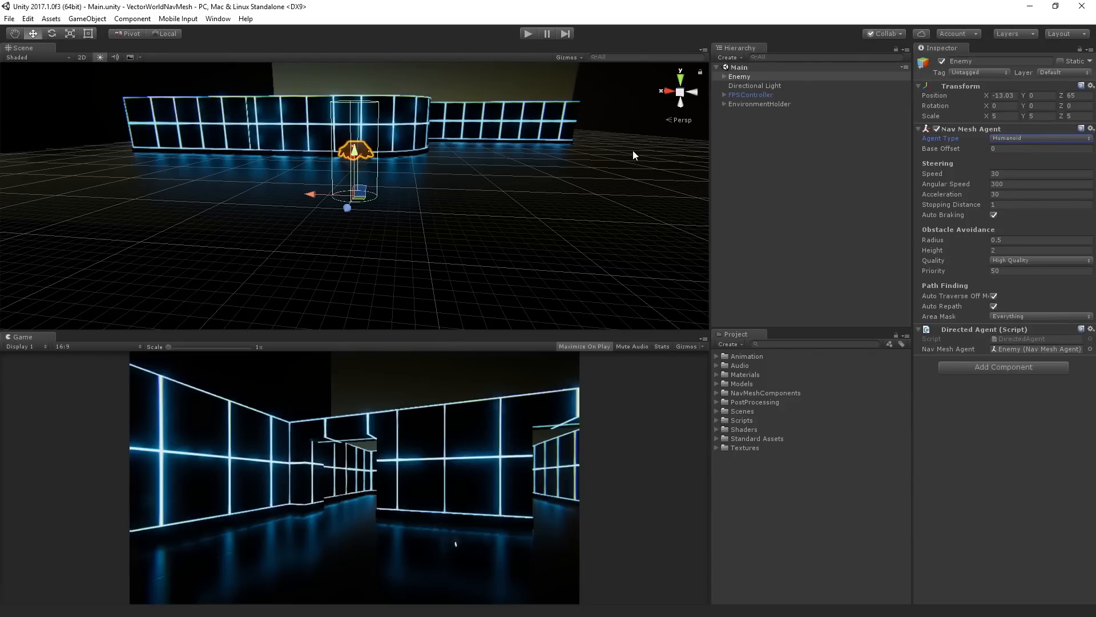
mouse_move(739, 108)
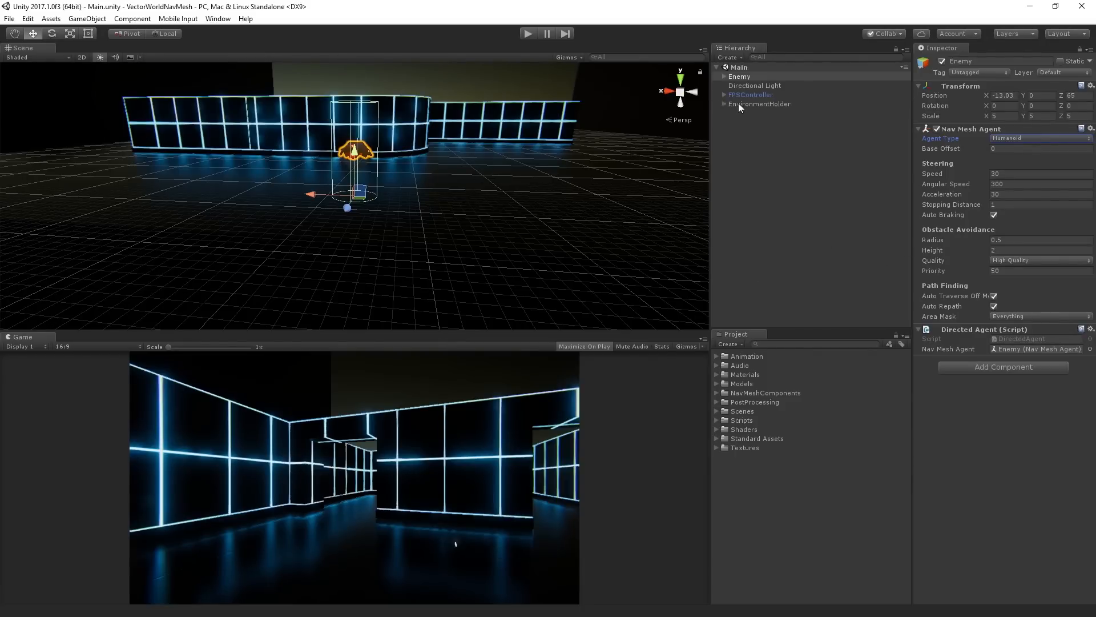
left_click(758, 104)
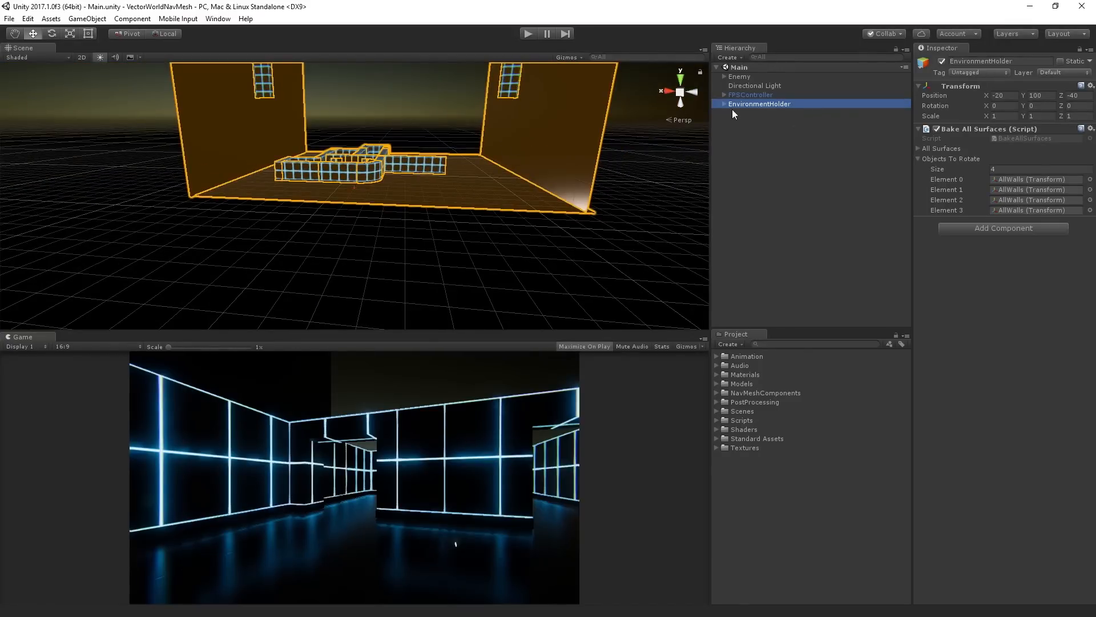
- Expand Environment 1 under EnvironmentHolder and select its Floor to show the Mesh Collider and MazeFloor material
left_click(724, 104)
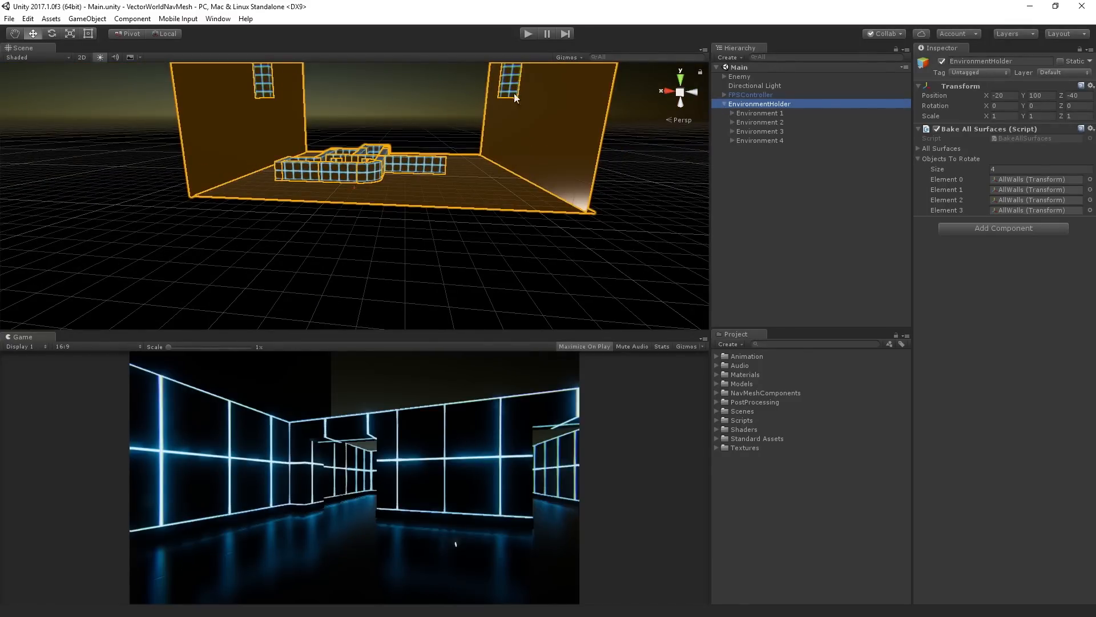
left_click(761, 113)
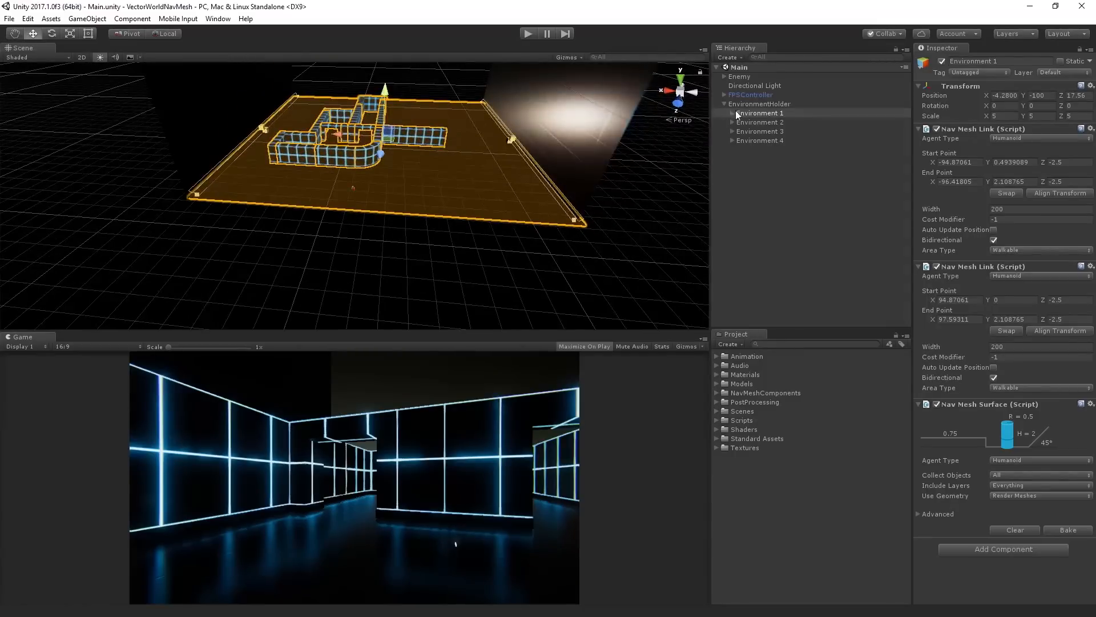
left_click(760, 113)
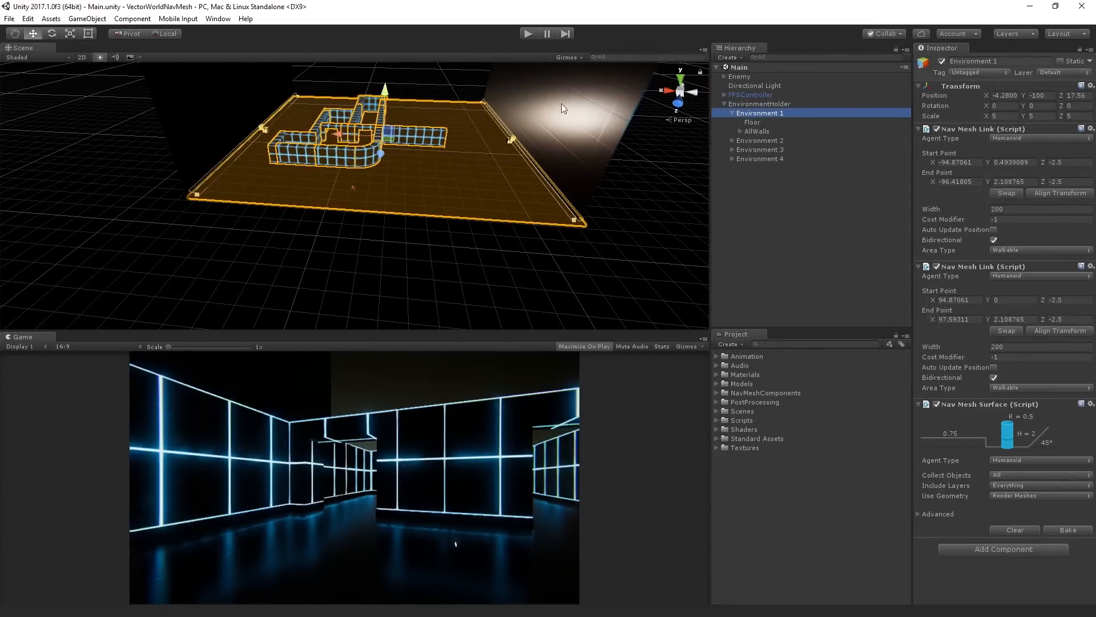
mouse_move(663, 180)
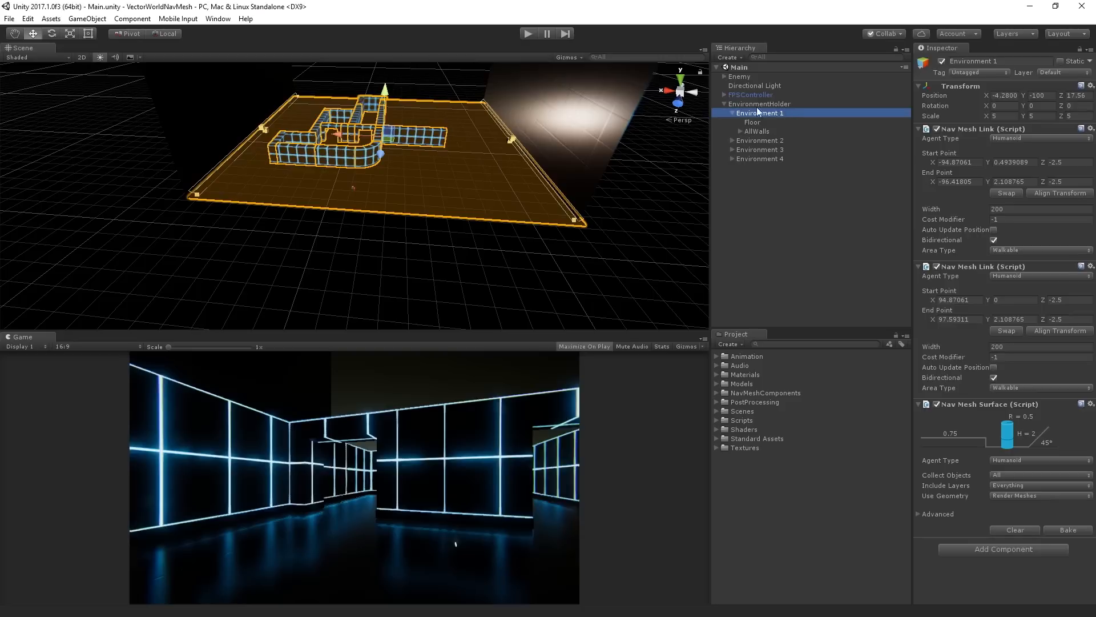
mouse_move(958, 487)
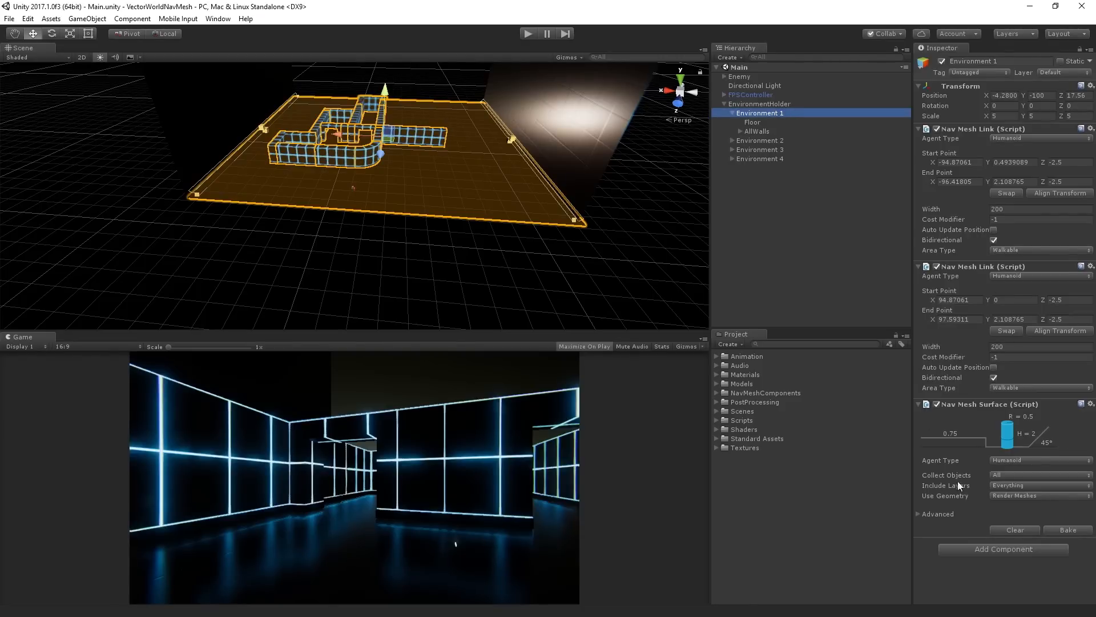
mouse_move(964, 481)
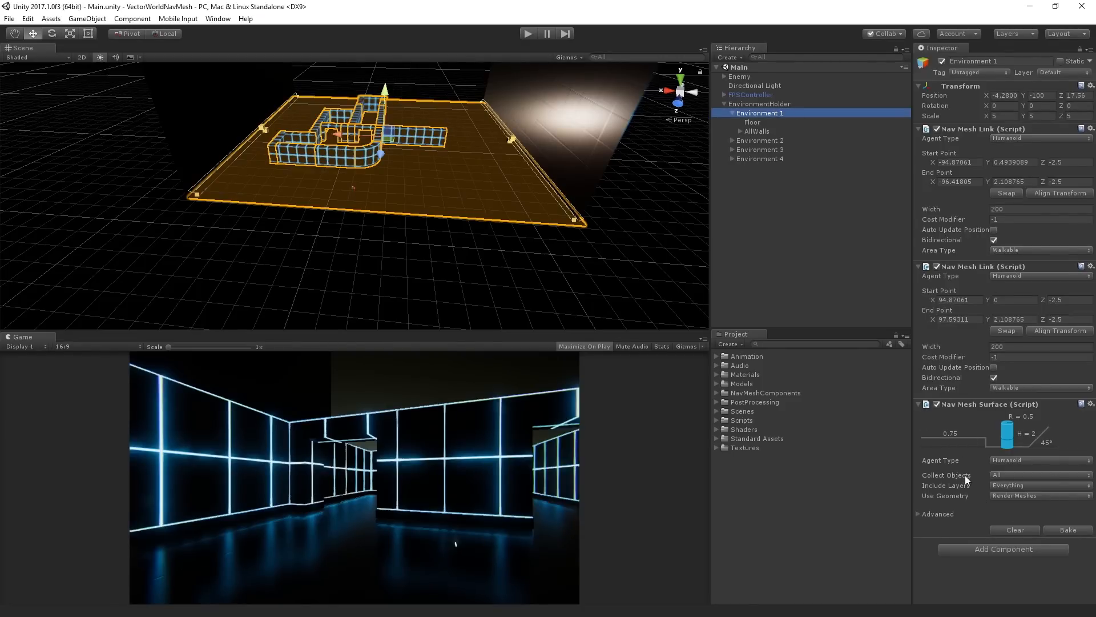
left_click(752, 123)
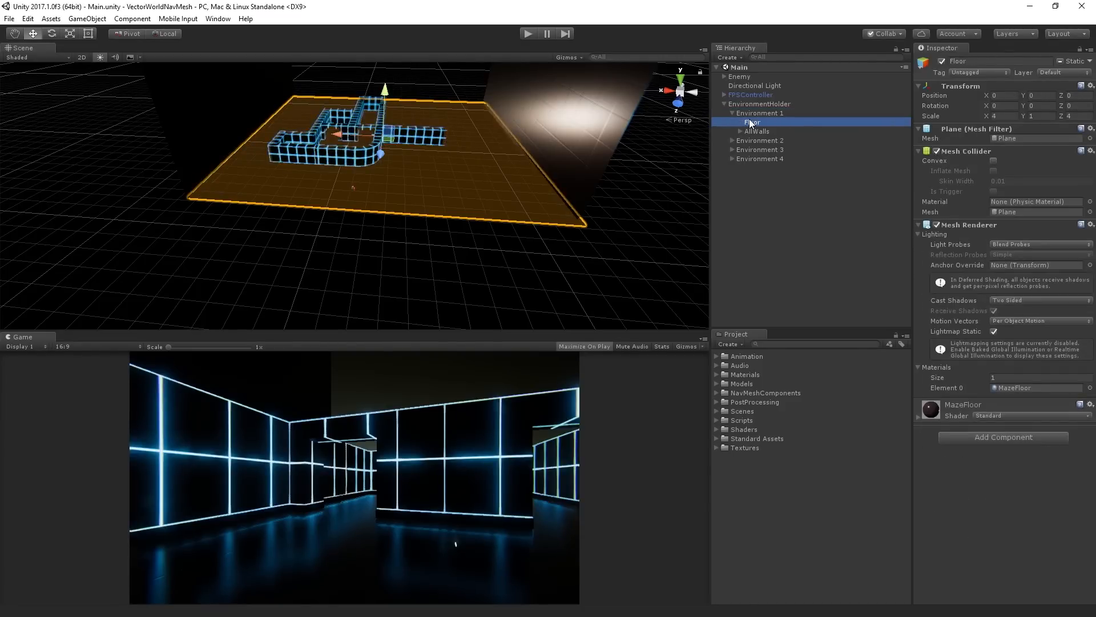
- Check the AllWalls group, reselect Environment 1 and clear its baked Nav Mesh Surface data
left_click(756, 130)
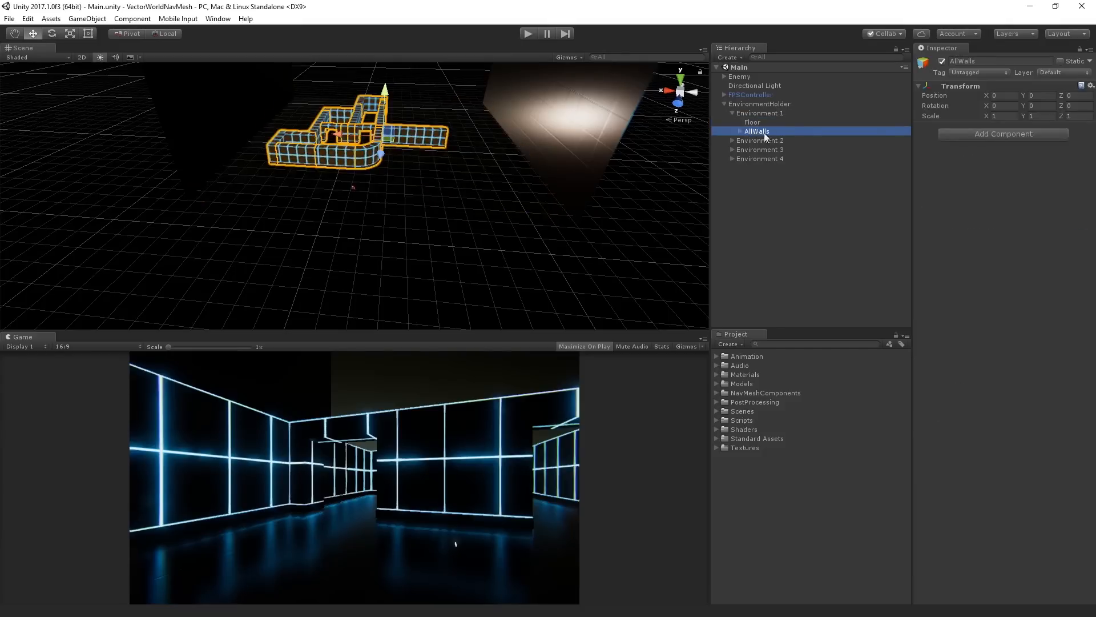
left_click(761, 113)
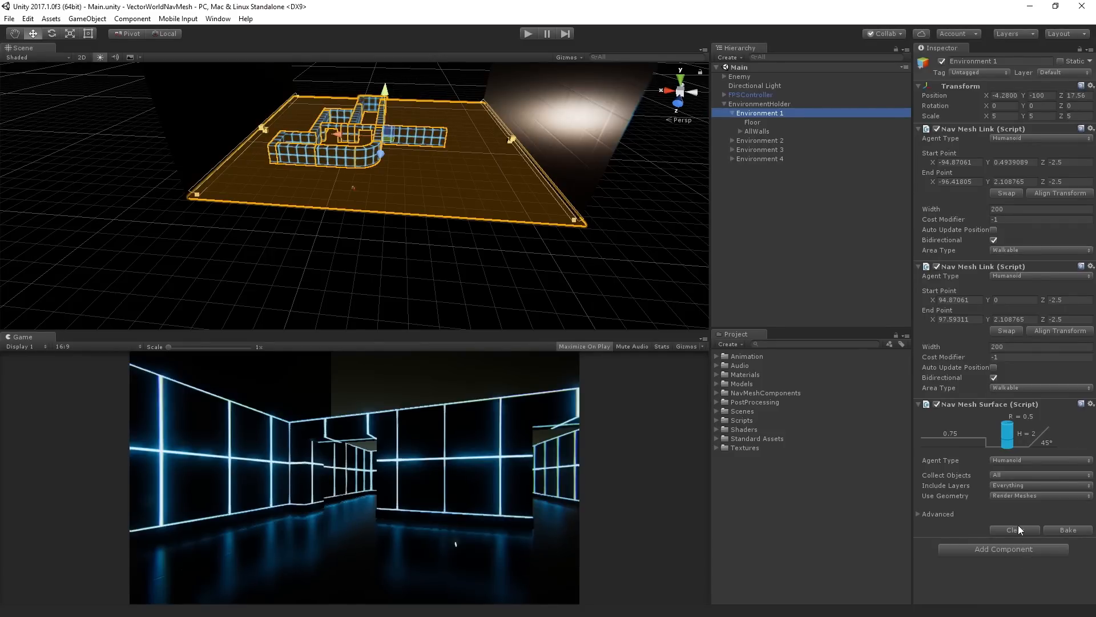
left_click(1067, 529)
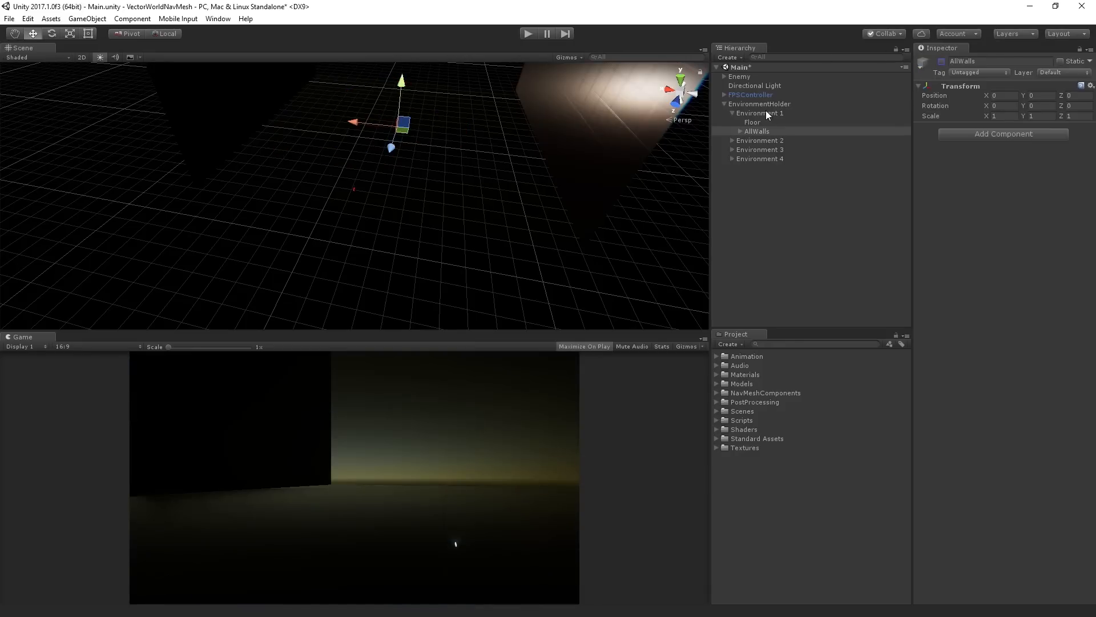
- Bake Environment 1's NavMesh with walls disabled, then select Enemy to view its agent settings
left_click(760, 113)
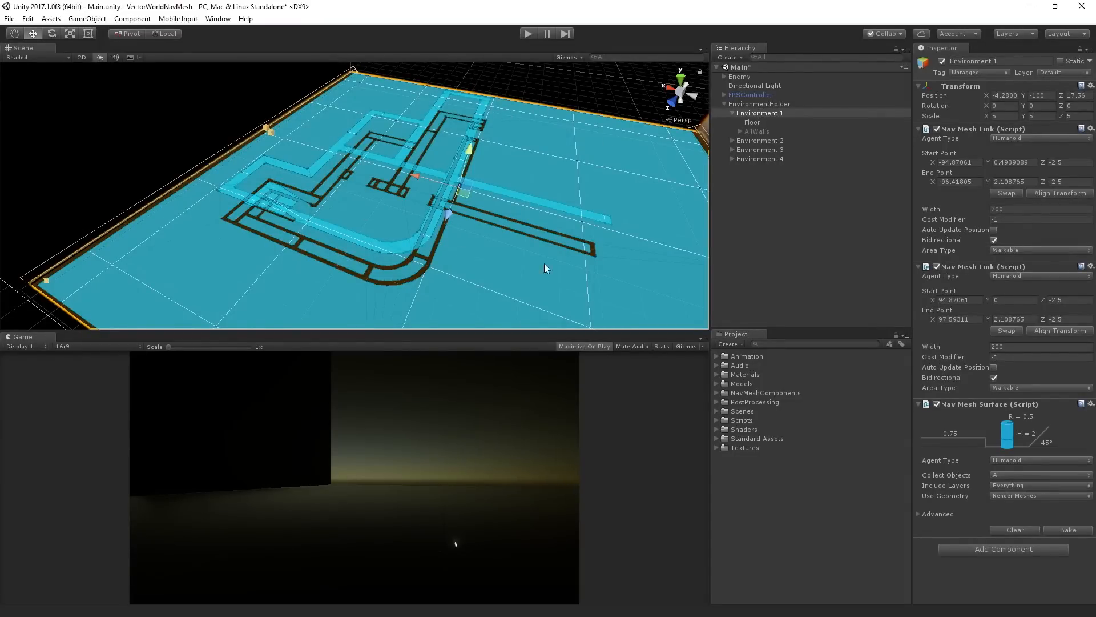
mouse_move(323, 172)
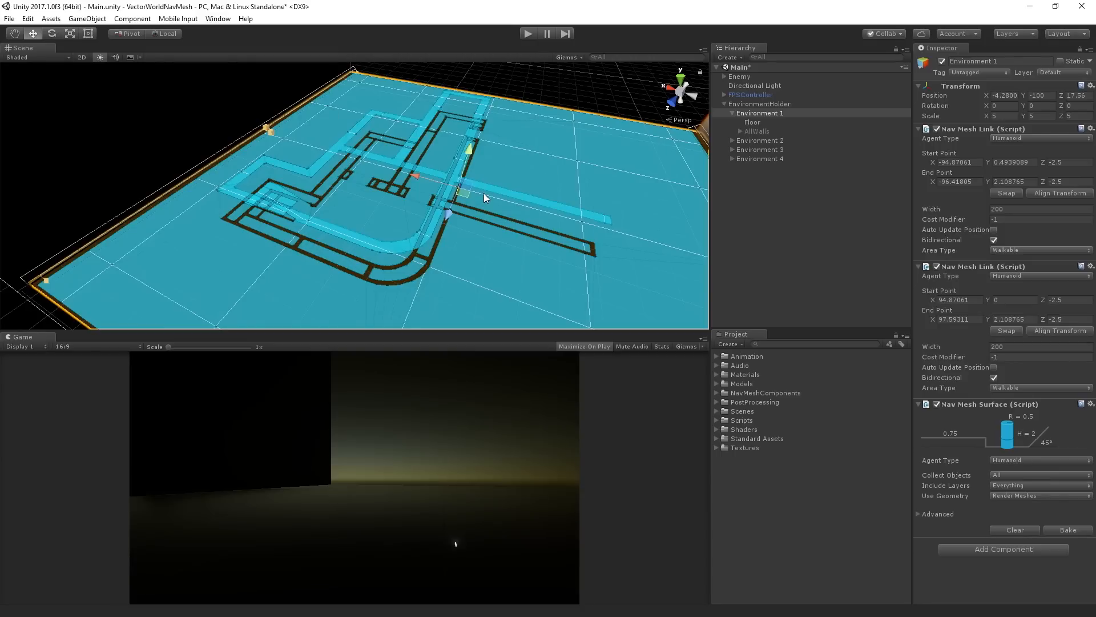
mouse_move(745, 82)
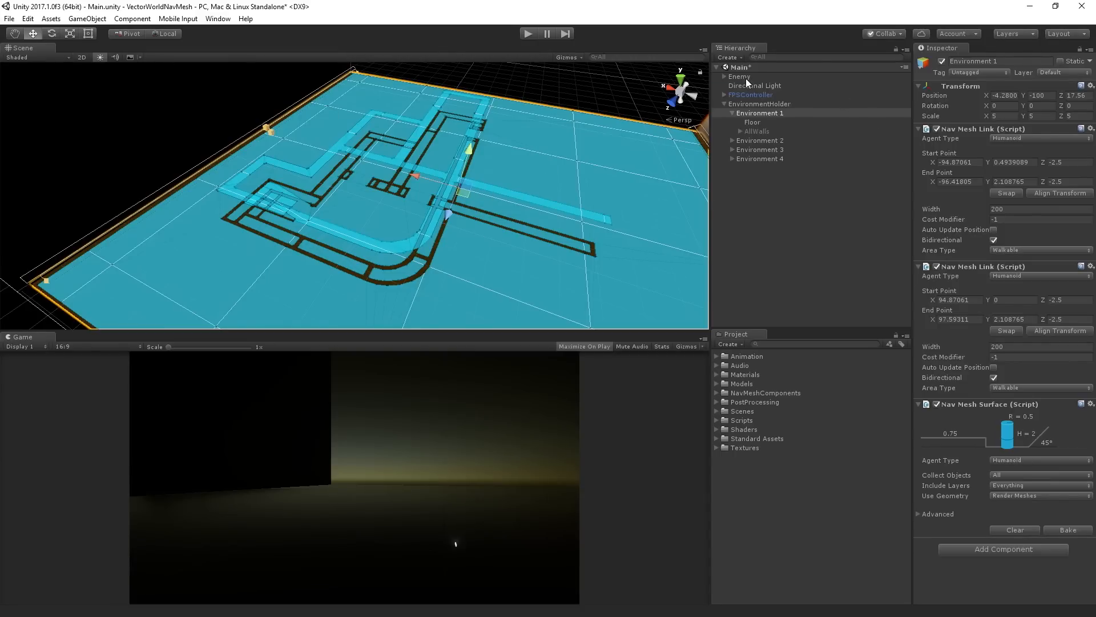
left_click(740, 77)
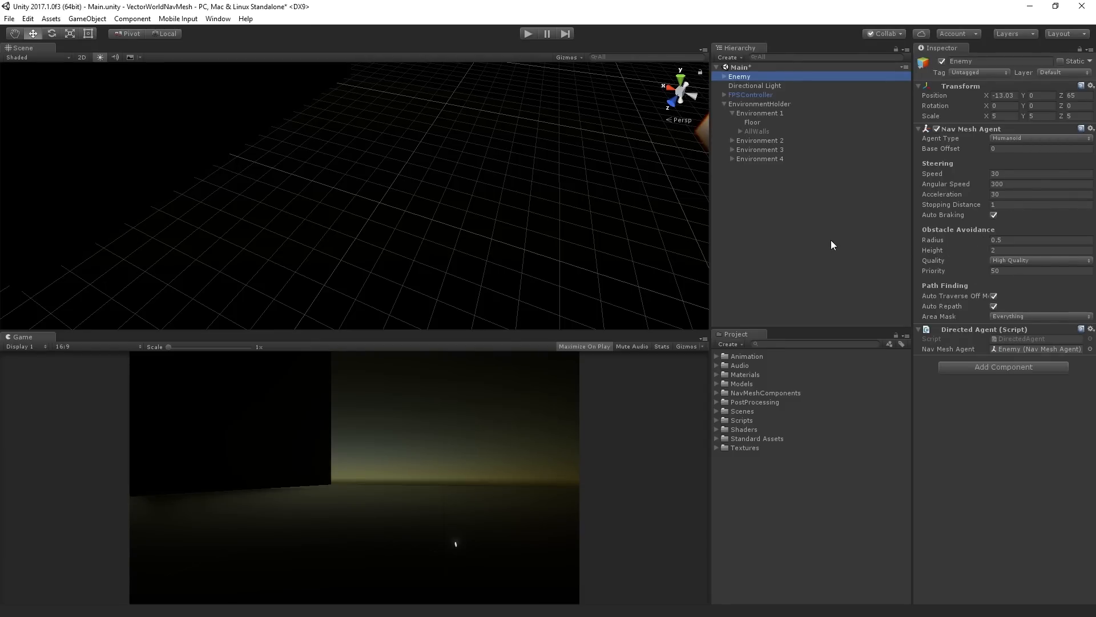
left_click(760, 113)
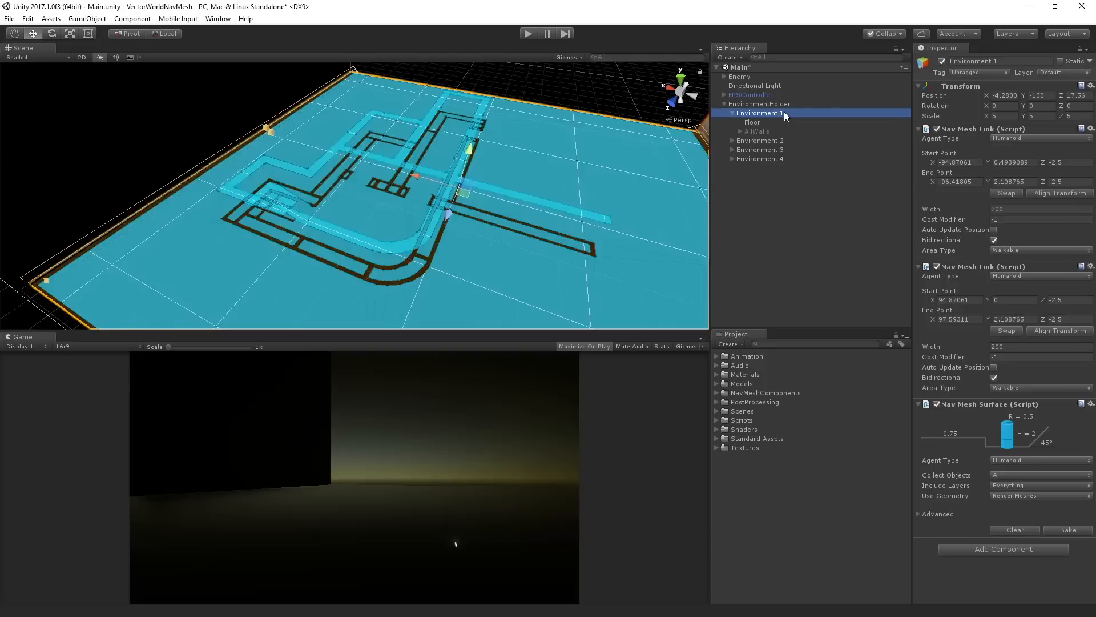